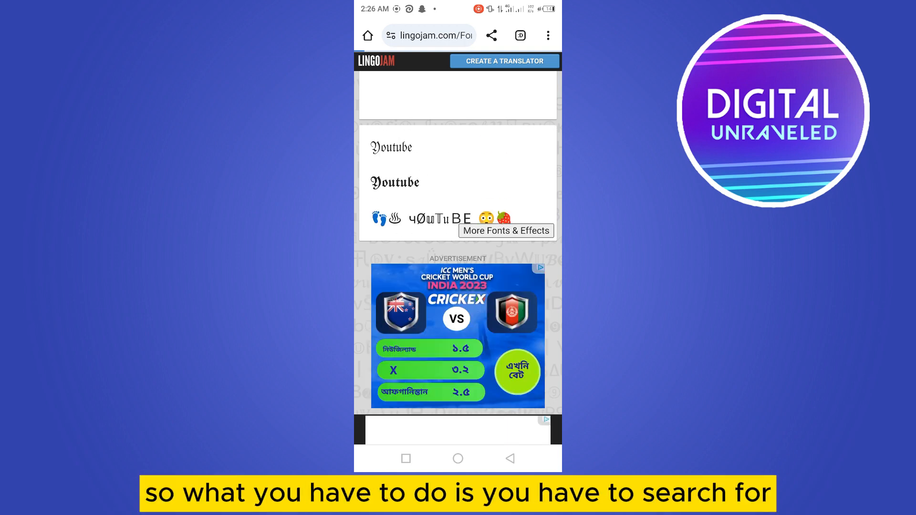
# Step: Open Chrome's address bar with an empty search field and suggestions
pyautogui.click(434, 35)
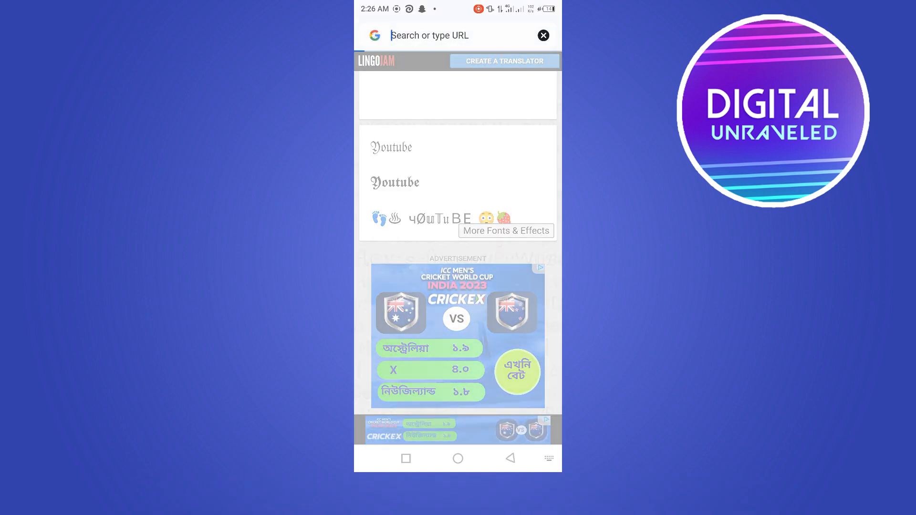
pyautogui.click(453, 35)
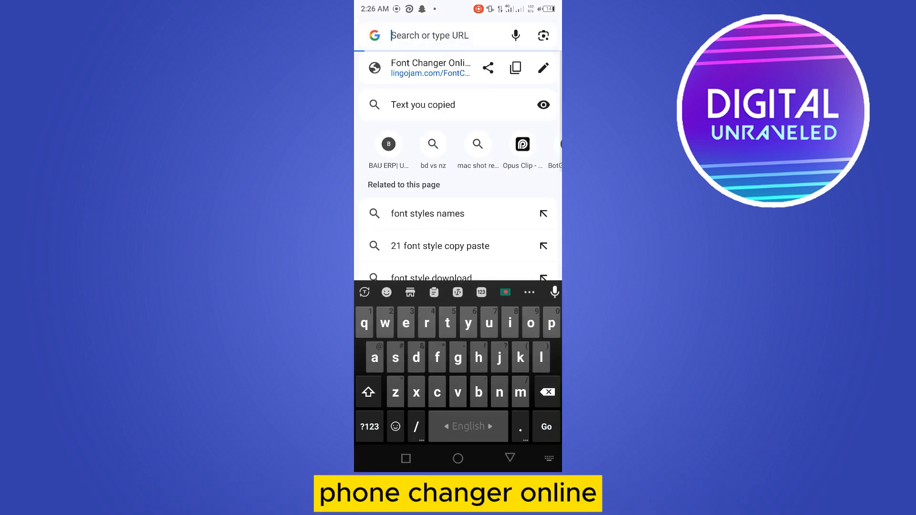
# Step: Load the LingoJam Font Changer page from the suggestions
pyautogui.click(428, 68)
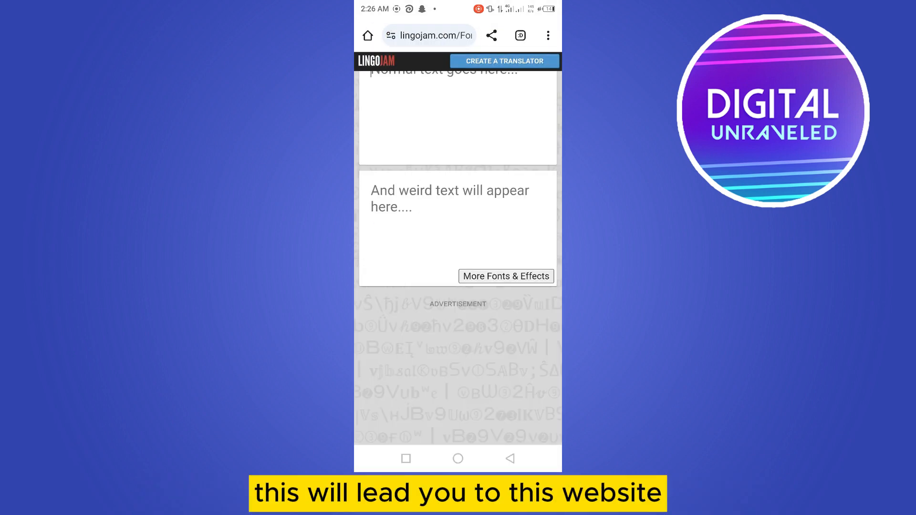
pyautogui.scroll(-3)
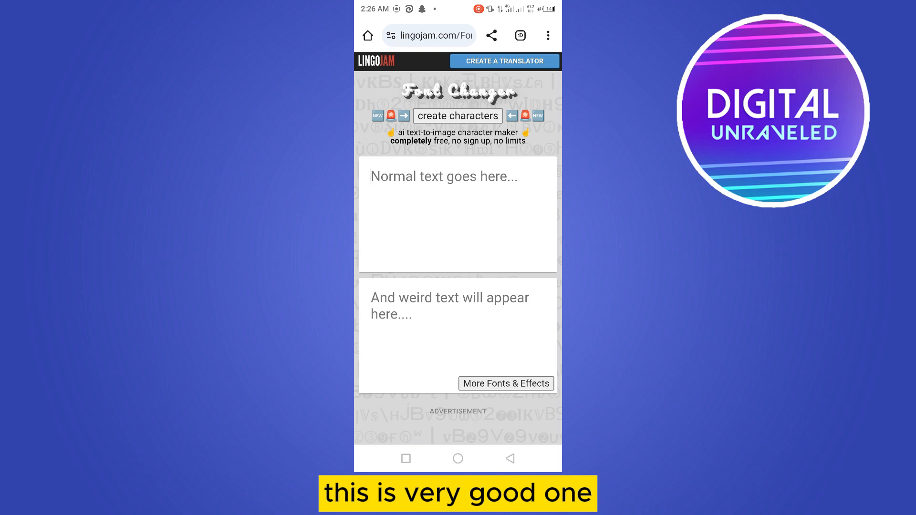
# Step: Enter 'Youtube' in the normal-text box and scroll through the generated styled fonts
pyautogui.click(457, 177)
pyautogui.write('Youtube')
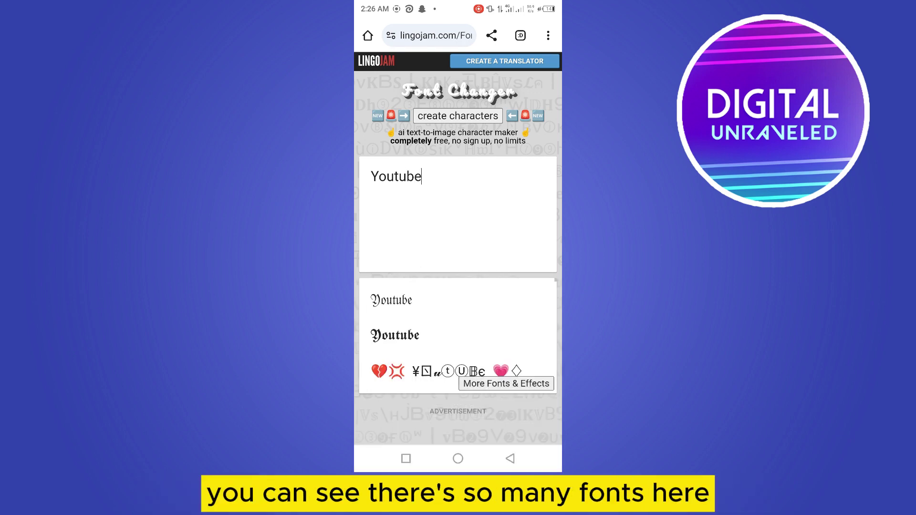
pyautogui.scroll(-3)
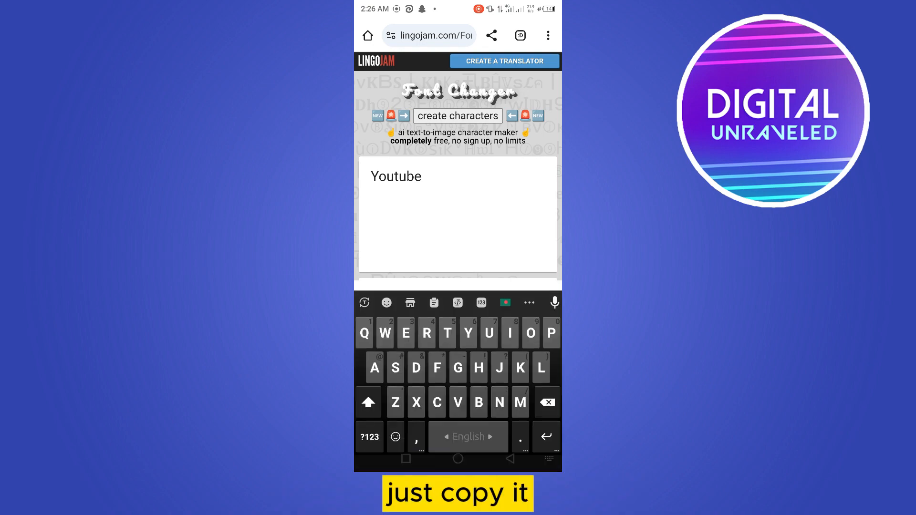
pyautogui.scroll(-3)
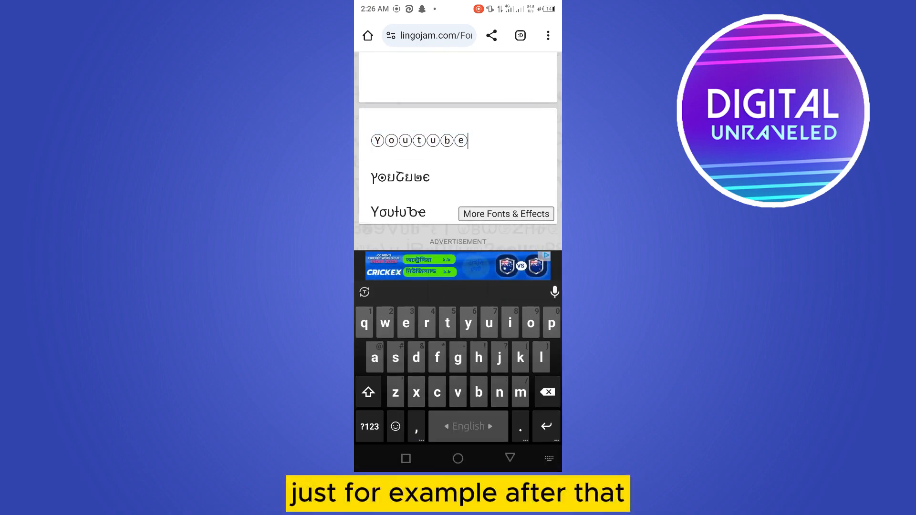